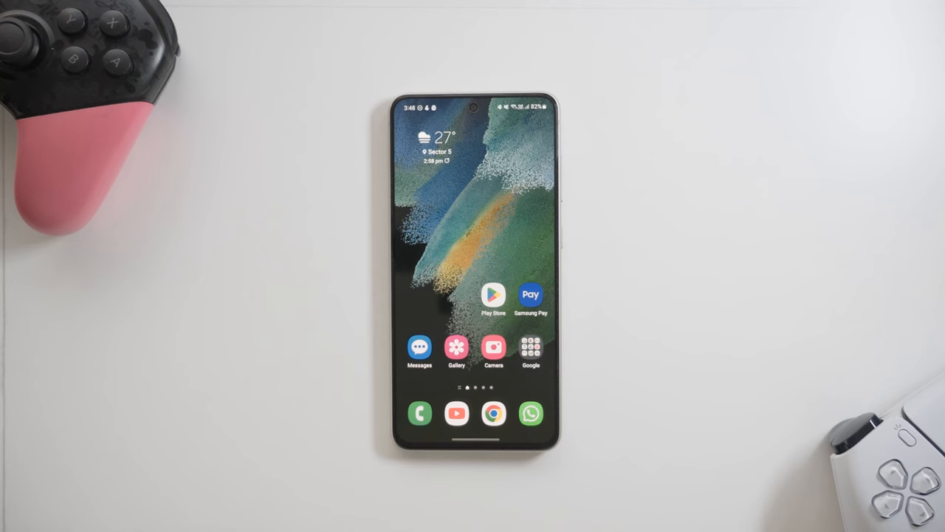
Step: Search the Play Store for 'mantis' and open the Mantis Gamepad Pro Beta listing
left_click(493, 296)
type("mantis")
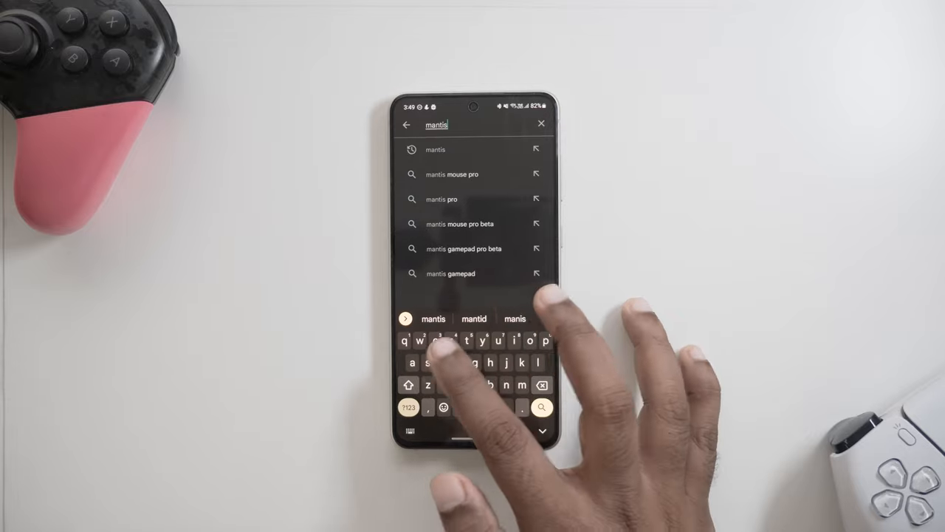
left_click(541, 407)
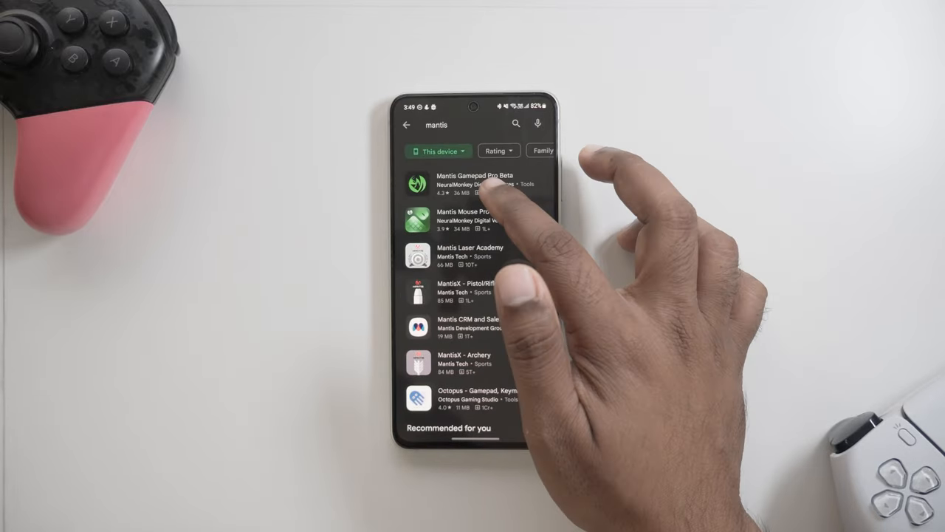
left_click(473, 181)
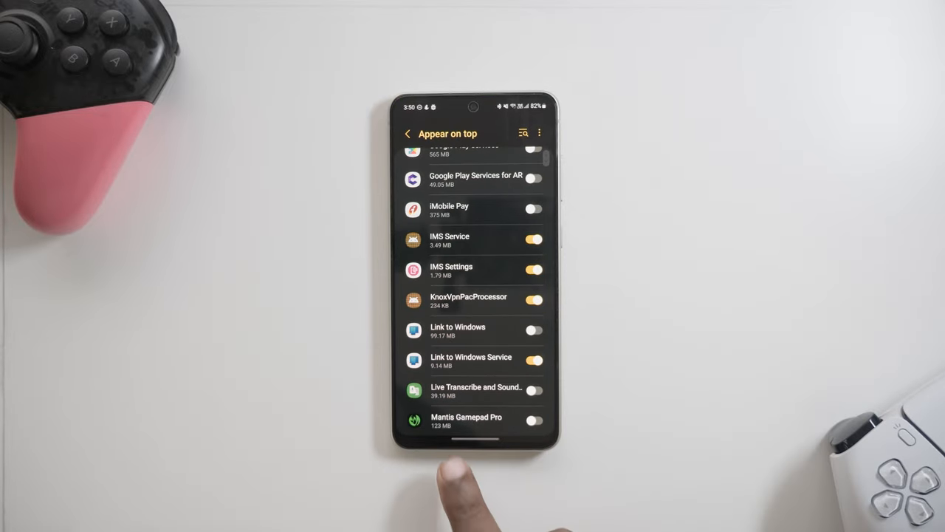
Step: Scroll the QuickStart guide and leave Mantis Gamepad Pro for the home screen
scroll("up", 3)
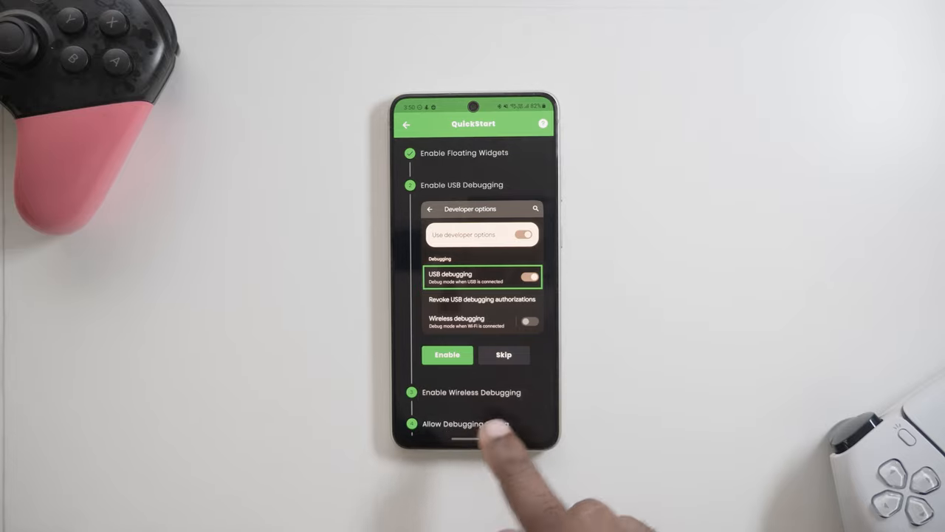
left_click_drag(473, 114, 473, 295)
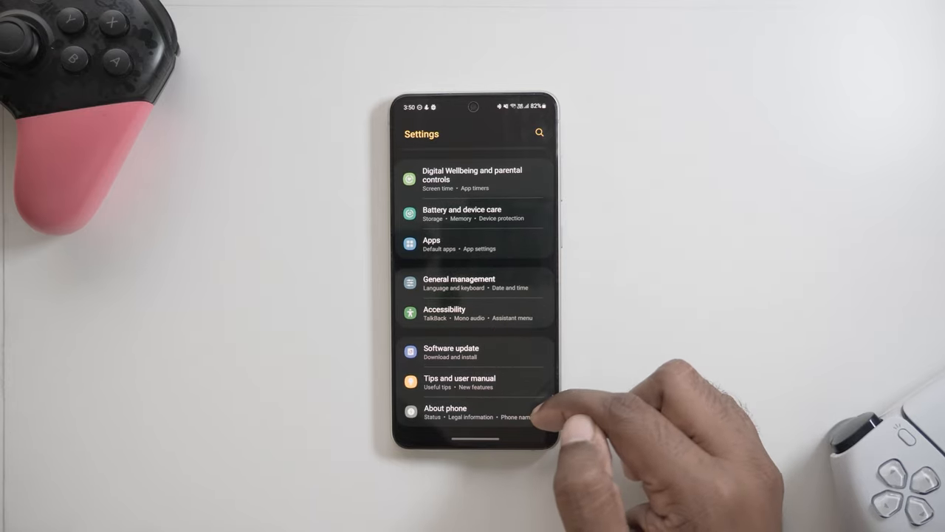
Step: Tap Build number under About phone > Software information until developer mode unlocks
left_click(445, 411)
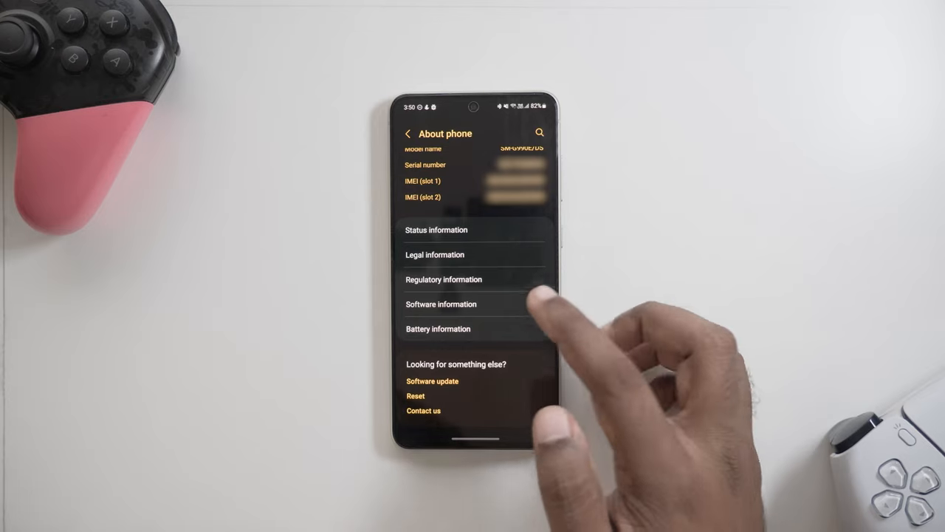
left_click(441, 304)
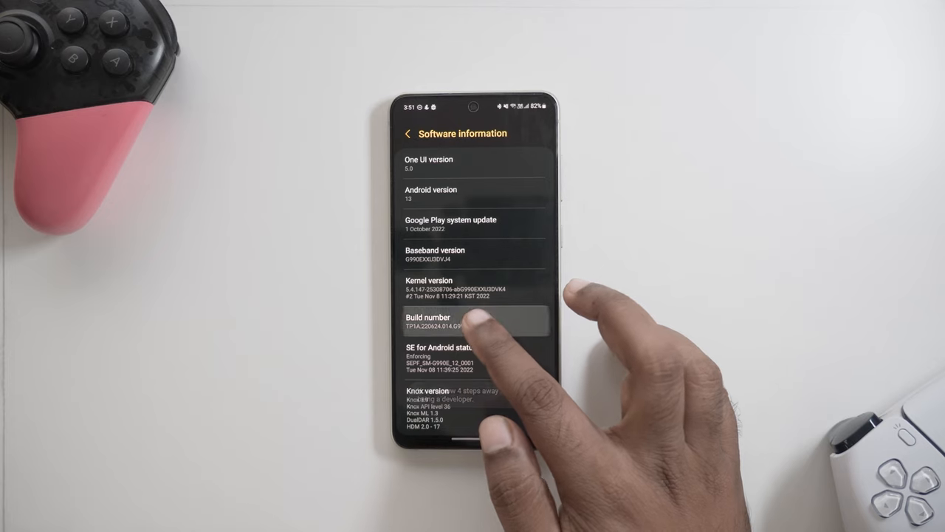
left_click(447, 321)
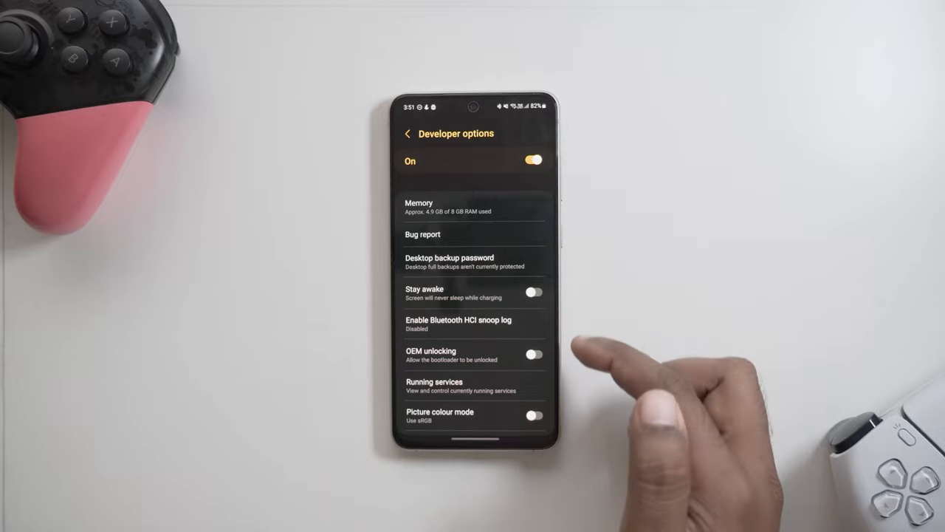
Step: Scroll Developer options down to the Debugging section
scroll("down", 3)
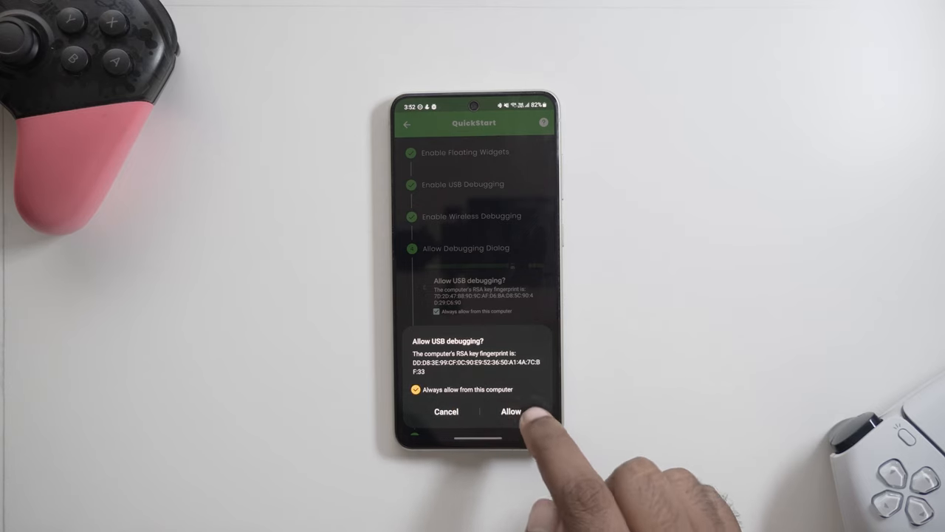
Step: Allow USB debugging from the computer and mark the debugging dialog step done
left_click(511, 411)
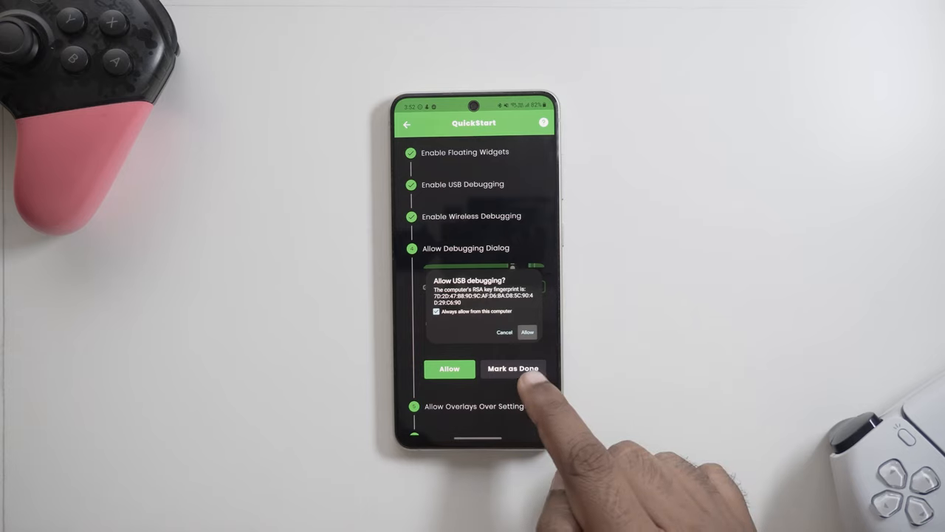
left_click(513, 369)
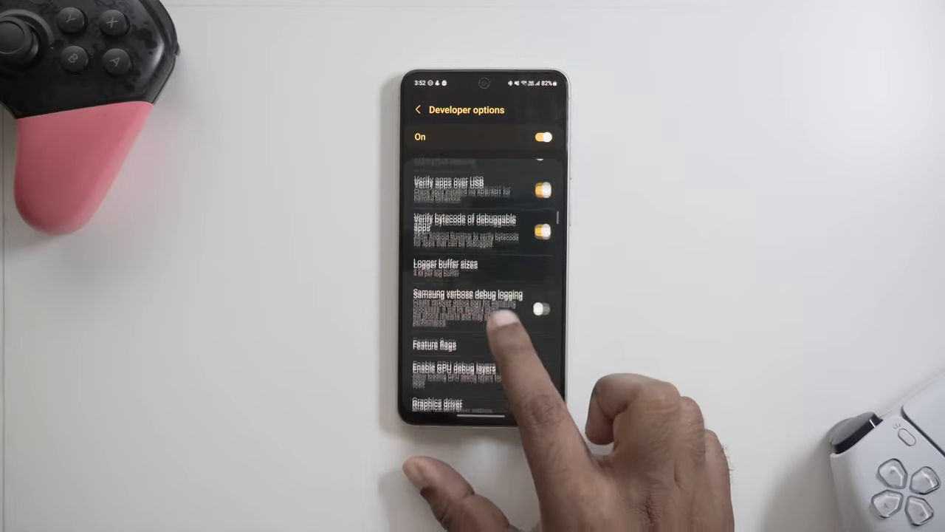
Step: Switch on 'Allow screen overlays on Settings' in Developer options
scroll("up", 3)
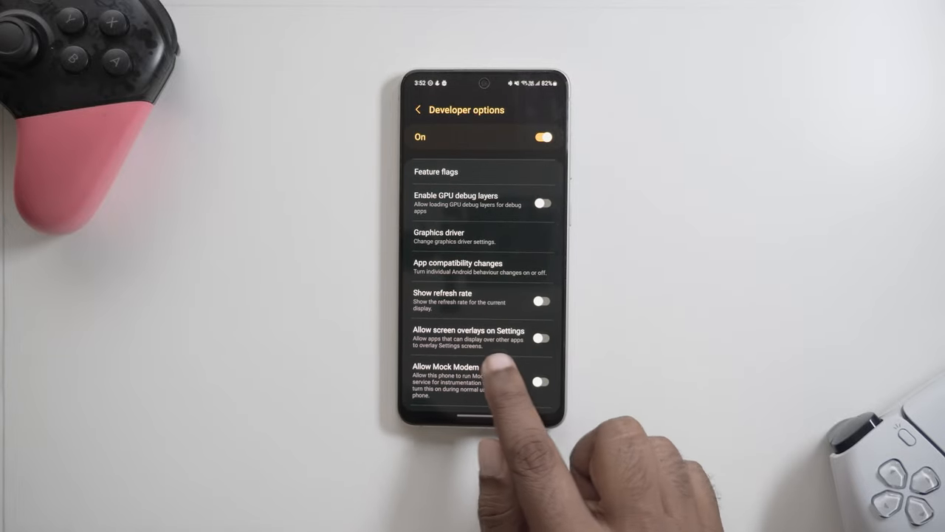
left_click(542, 338)
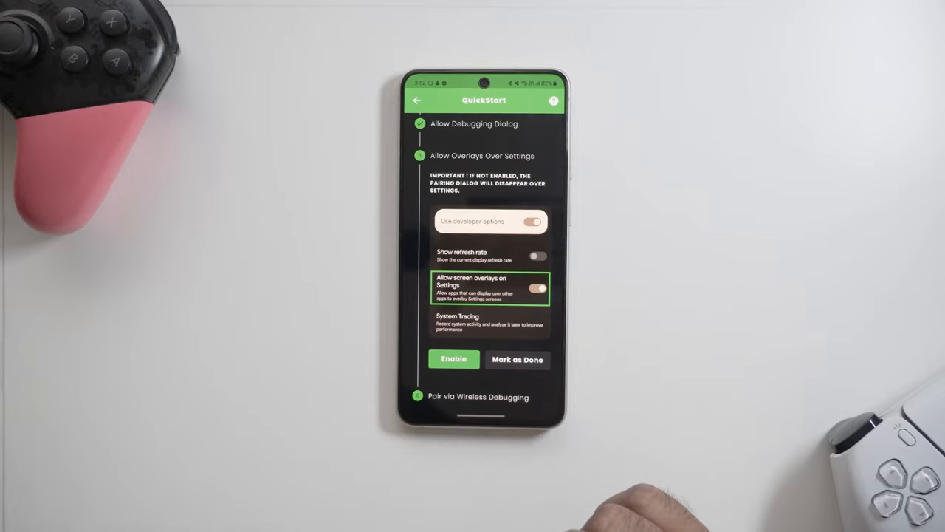
Step: Mark the Allow Overlays Over Settings step as done
left_click(517, 359)
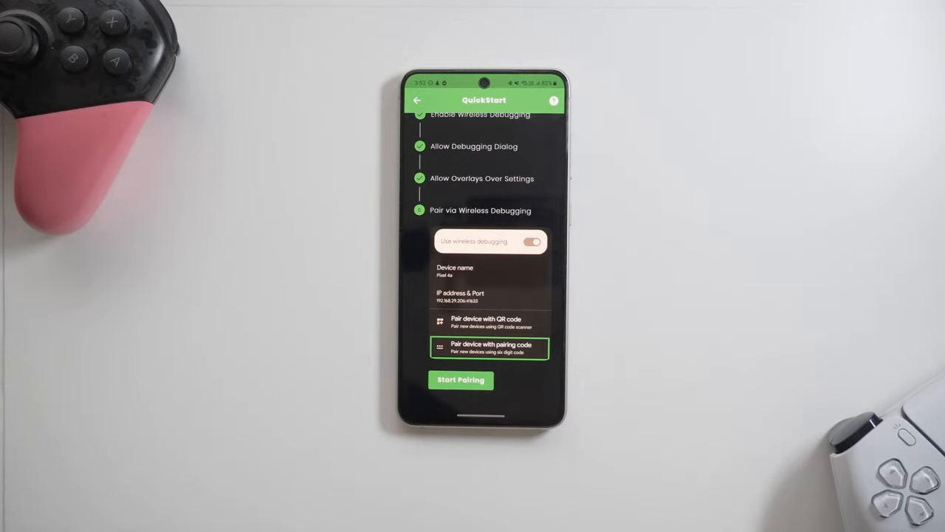
Step: Start pairing and continue past the tutorial to the Wireless Pairing overlay
left_click(491, 347)
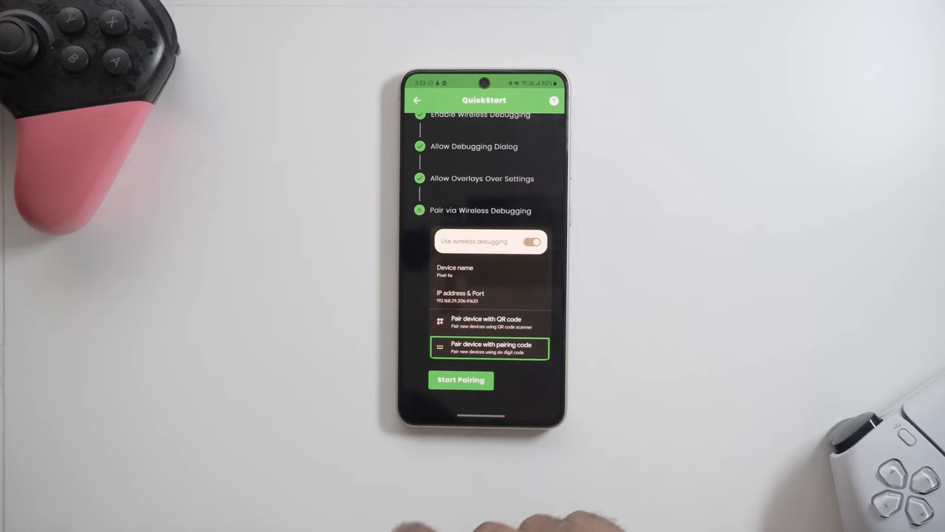
left_click(489, 348)
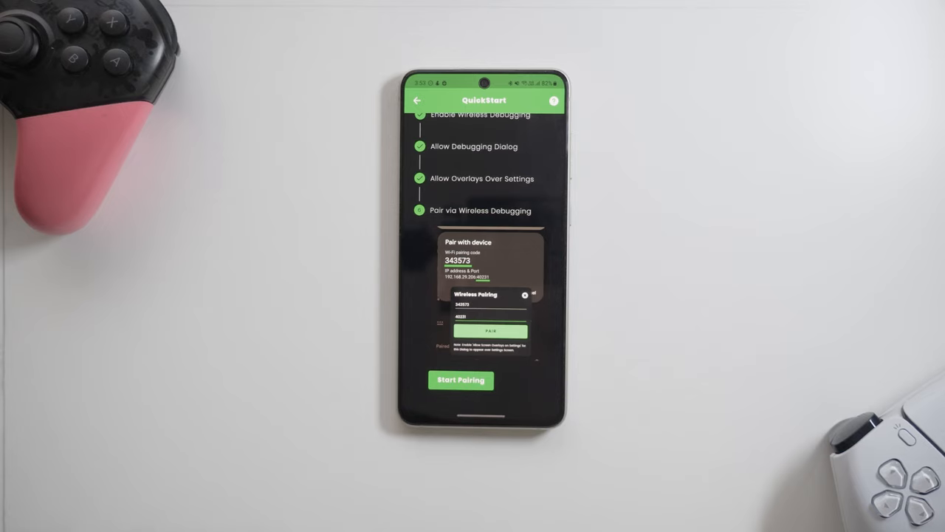
left_click(460, 380)
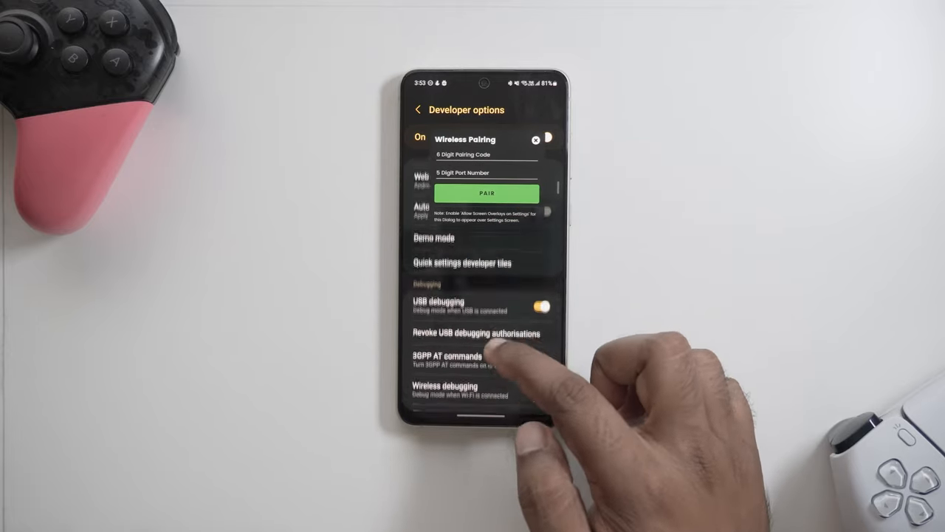
Step: Pair via the Wireless debugging pairing code and port so MantisBuddy connects
scroll("up", 3)
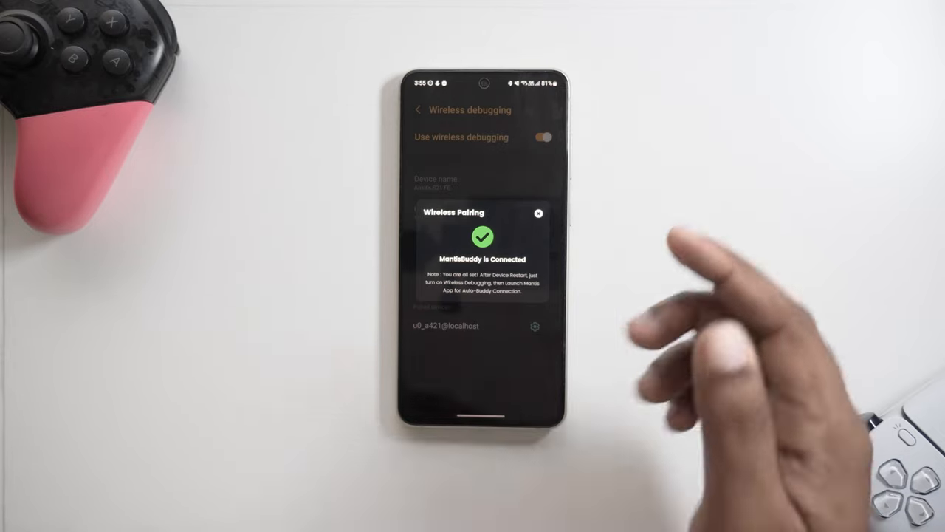
Step: Dismiss the MantisBuddy connected confirmation popup
left_click(538, 213)
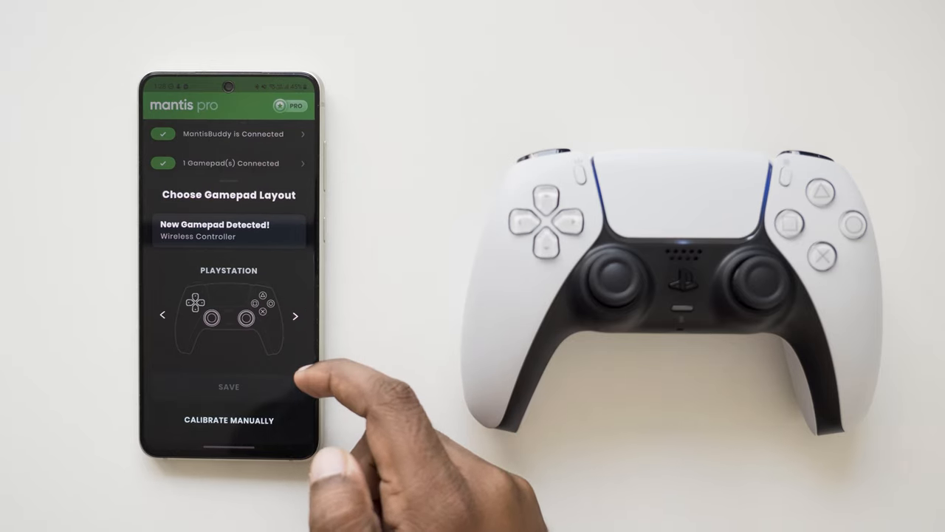
Step: Choose the GENERIC layout for the Wireless Controller and save it
left_click(295, 316)
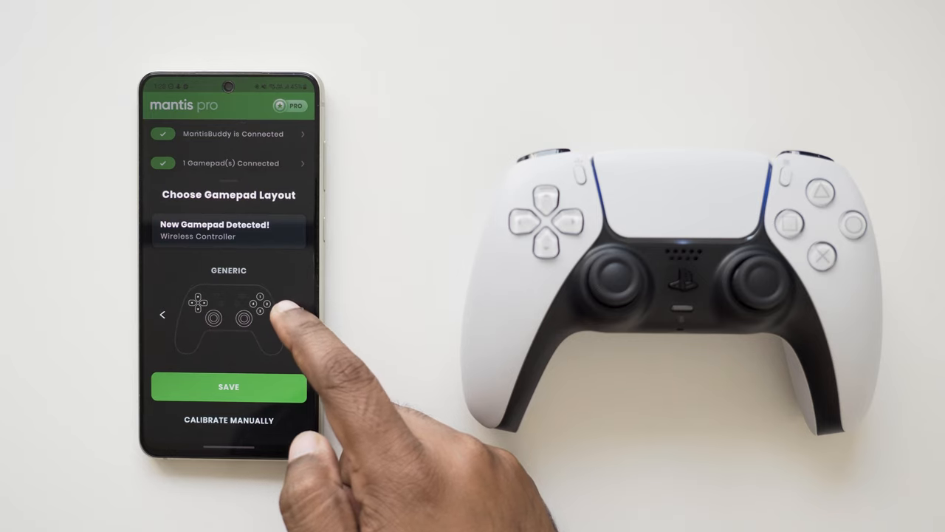
left_click(277, 314)
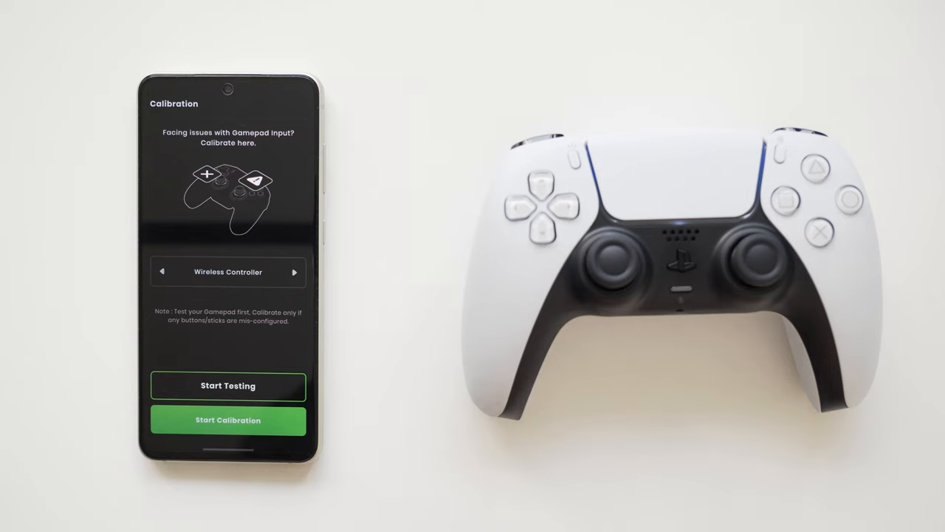
Step: Start calibrating the Wireless Controller, then go to Add Game from the Mantis Pro home screen
left_click(228, 419)
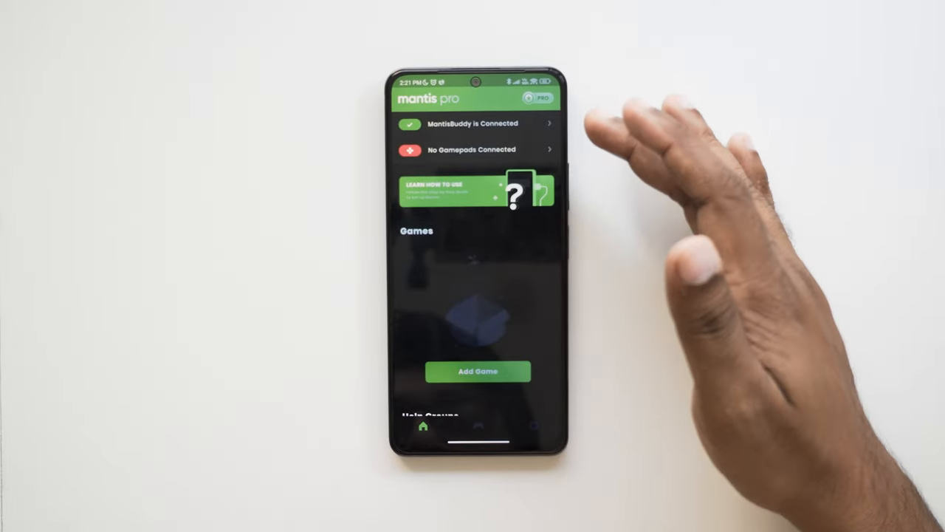
left_click(478, 371)
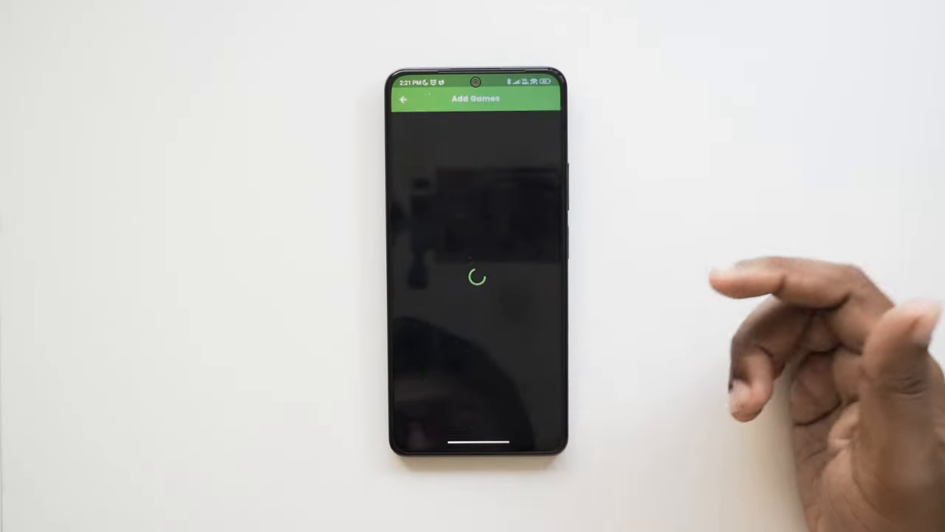